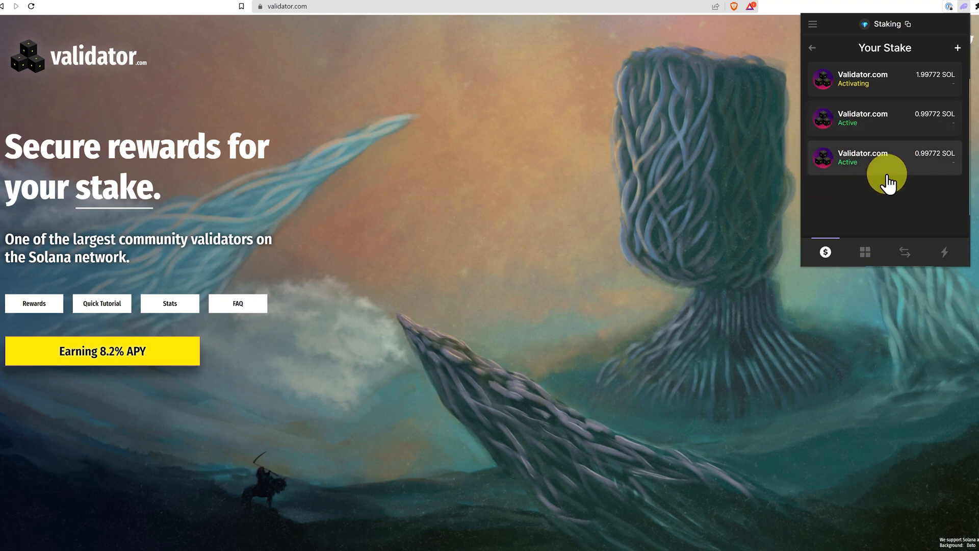
pyautogui.moveTo(915, 140)
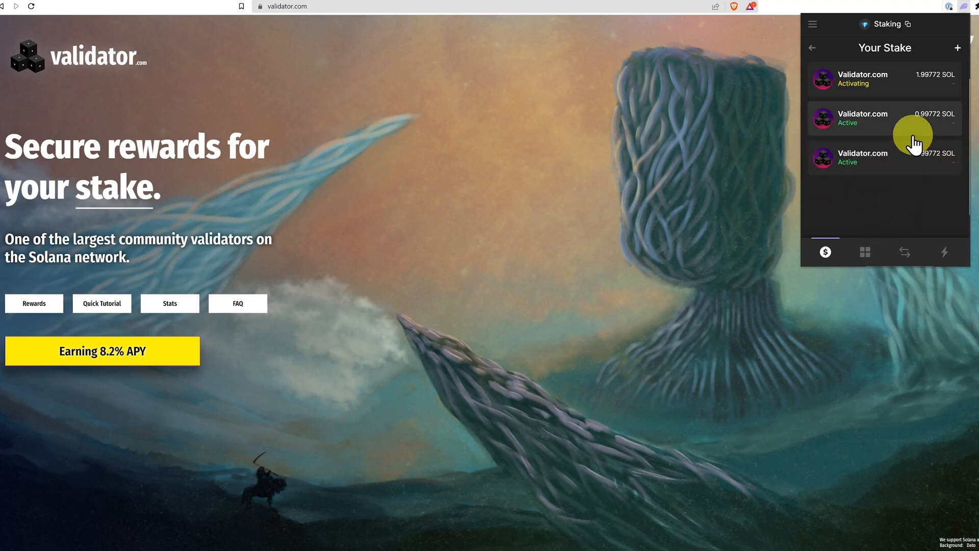
pyautogui.moveTo(898, 167)
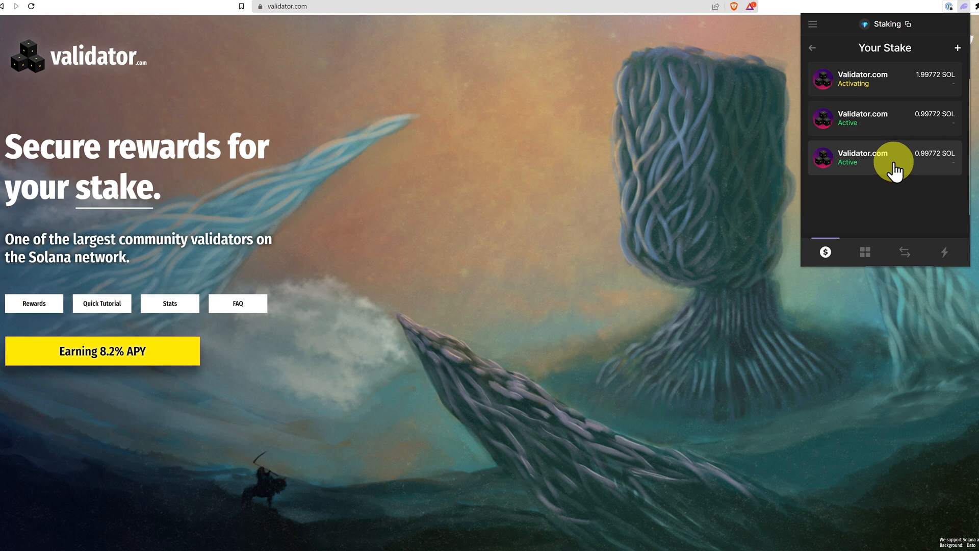
# Step: Unstake the third 0.99772 SOL Validator.com stake account and dismiss the confirmation
pyautogui.click(884, 157)
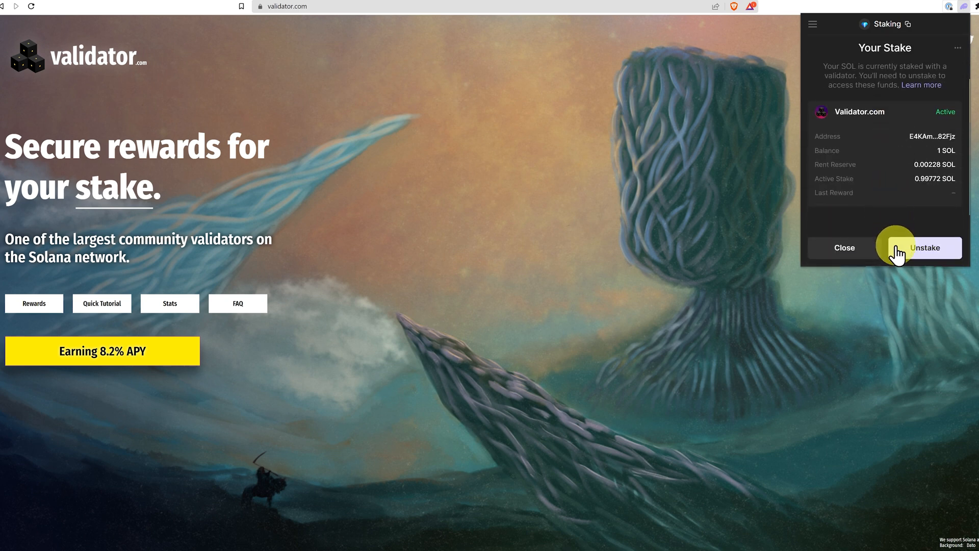
pyautogui.click(925, 247)
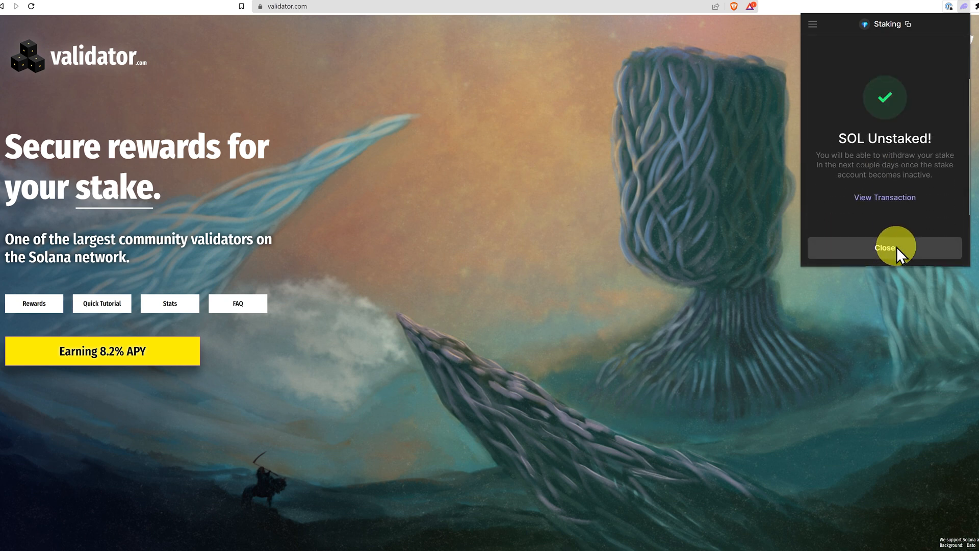
pyautogui.click(883, 247)
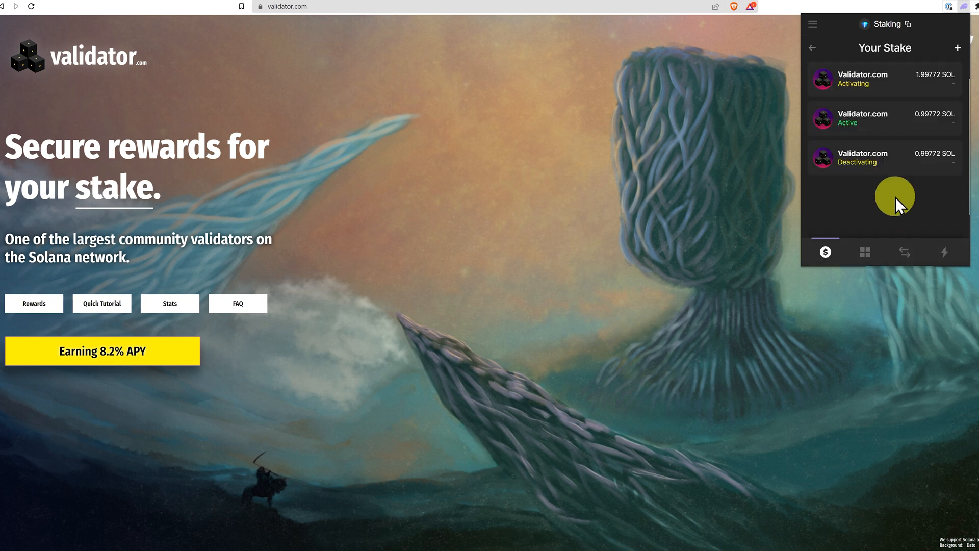
pyautogui.moveTo(897, 190)
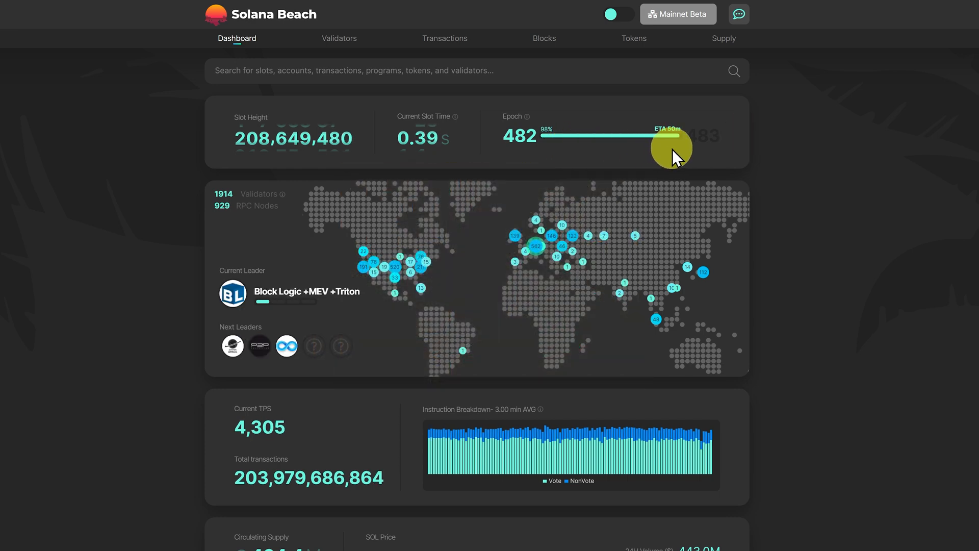
pyautogui.moveTo(749, 140)
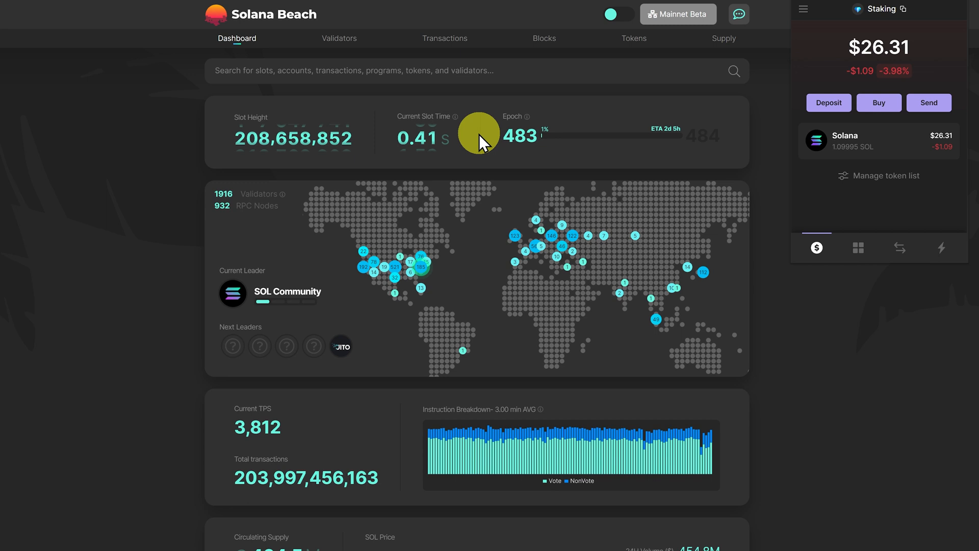
pyautogui.moveTo(875, 156)
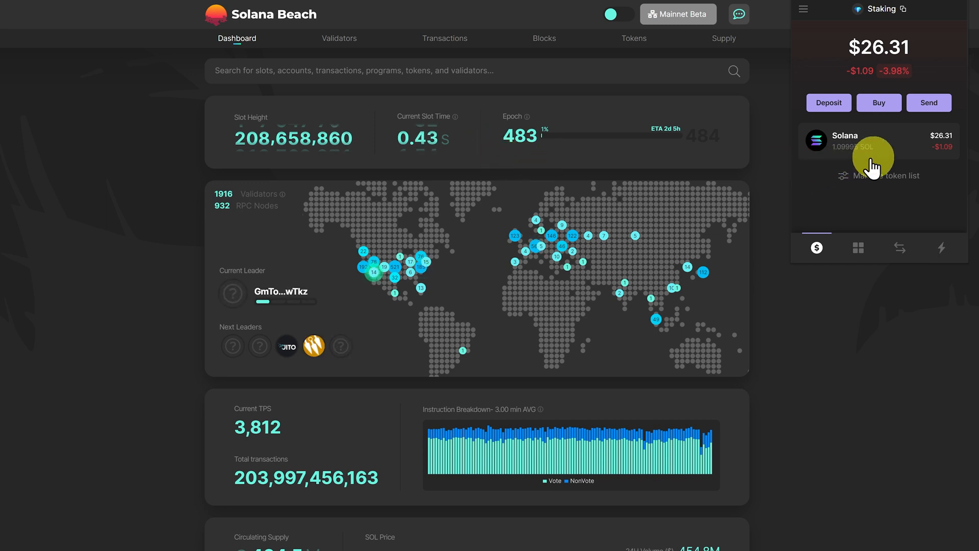
# Step: Withdraw the inactive 1.00044 SOL Validator.com stake account from the Solana holdings
pyautogui.click(874, 142)
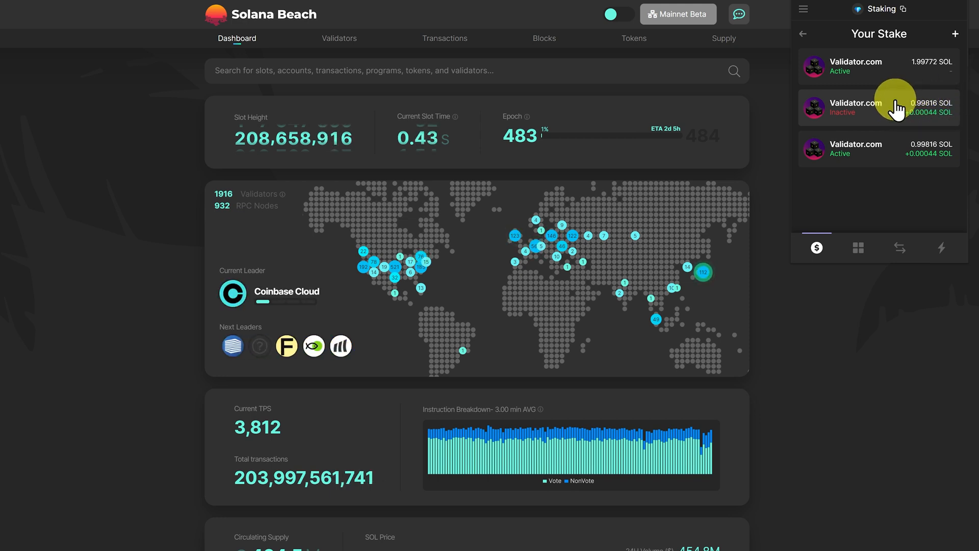
pyautogui.click(878, 107)
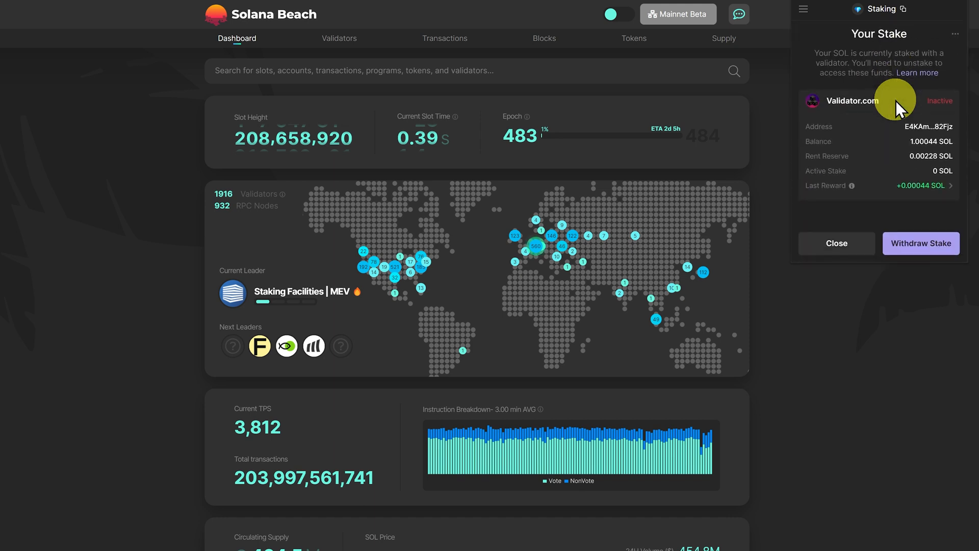
pyautogui.moveTo(920, 243)
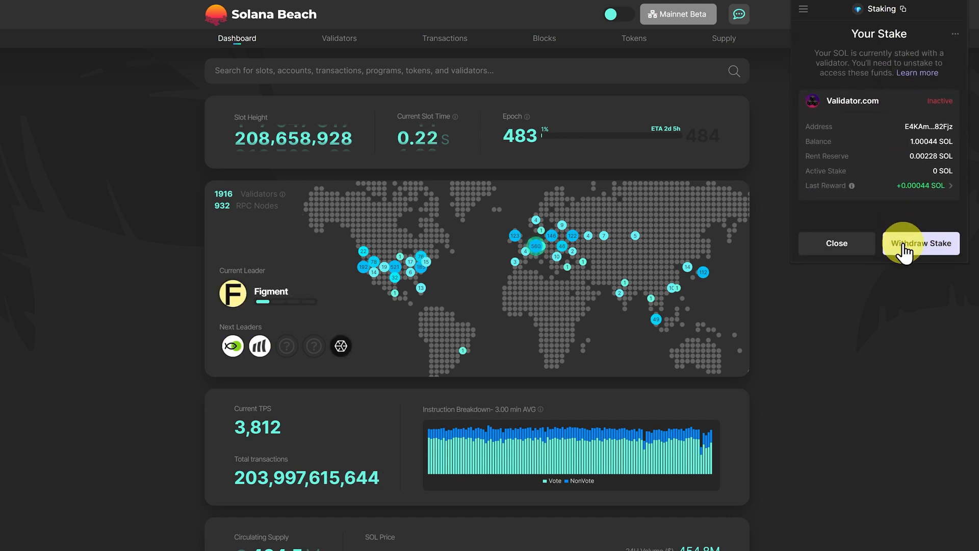
pyautogui.click(923, 242)
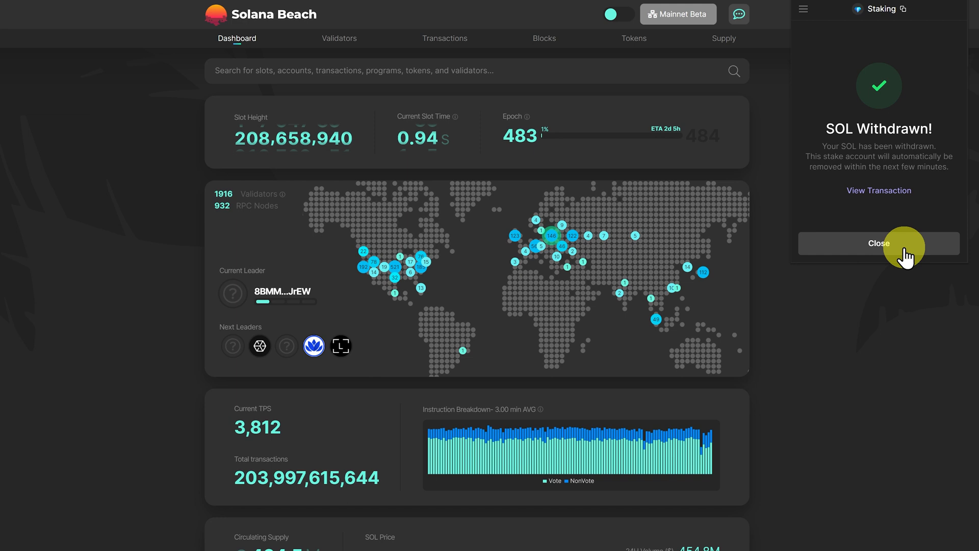
# Step: Close the SOL Withdrawn notice and inspect the 1.00044 SOL Withdraw Stake activity entry
pyautogui.click(878, 243)
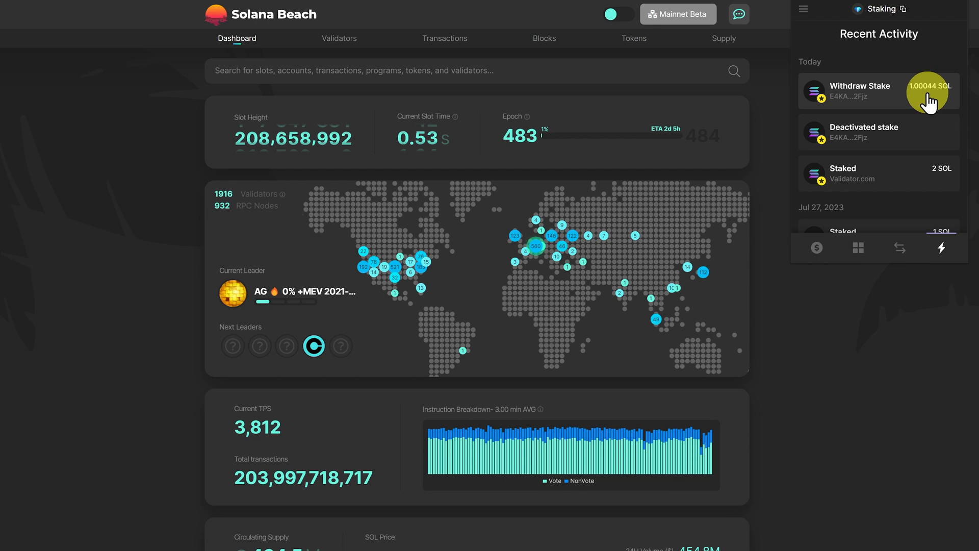
pyautogui.click(816, 247)
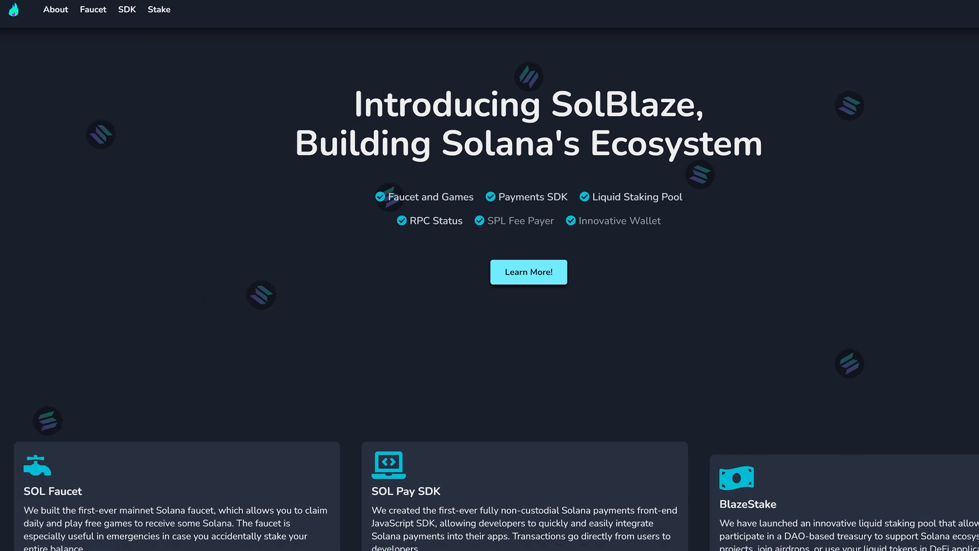
pyautogui.click(528, 272)
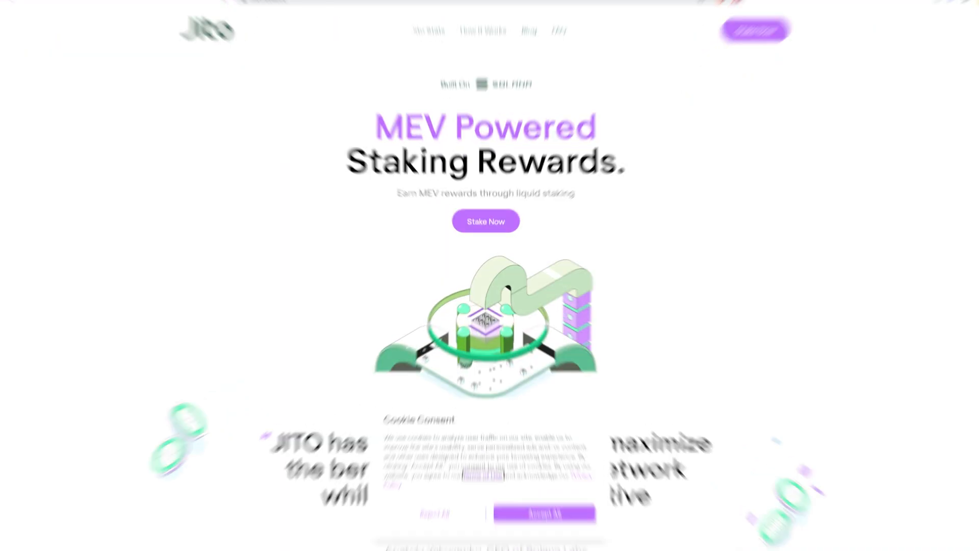